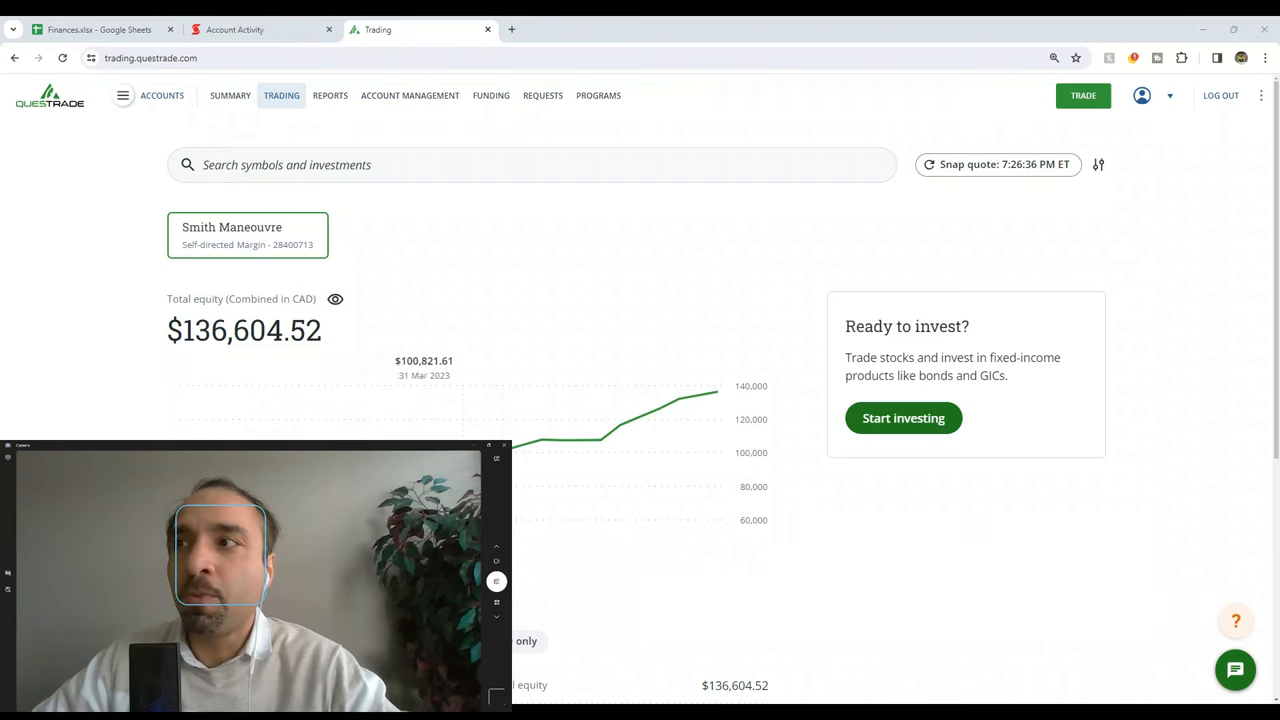
pyautogui.moveTo(560, 442)
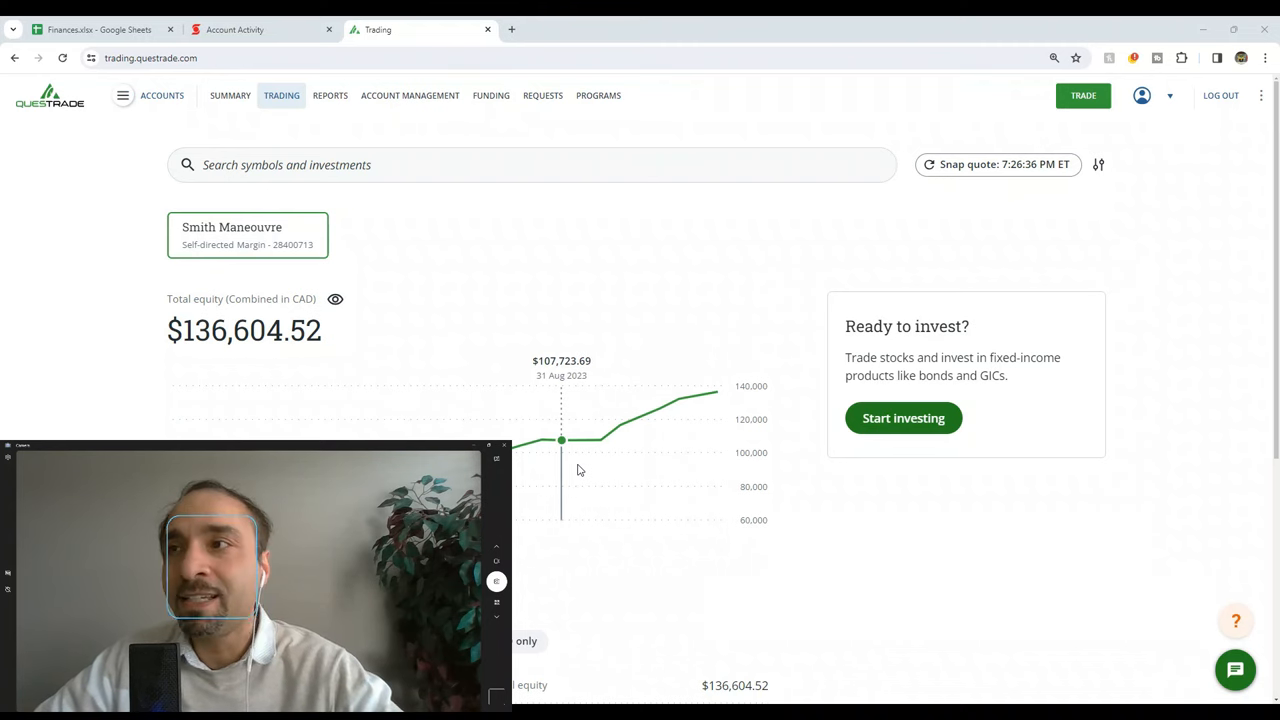
pyautogui.moveTo(728, 434)
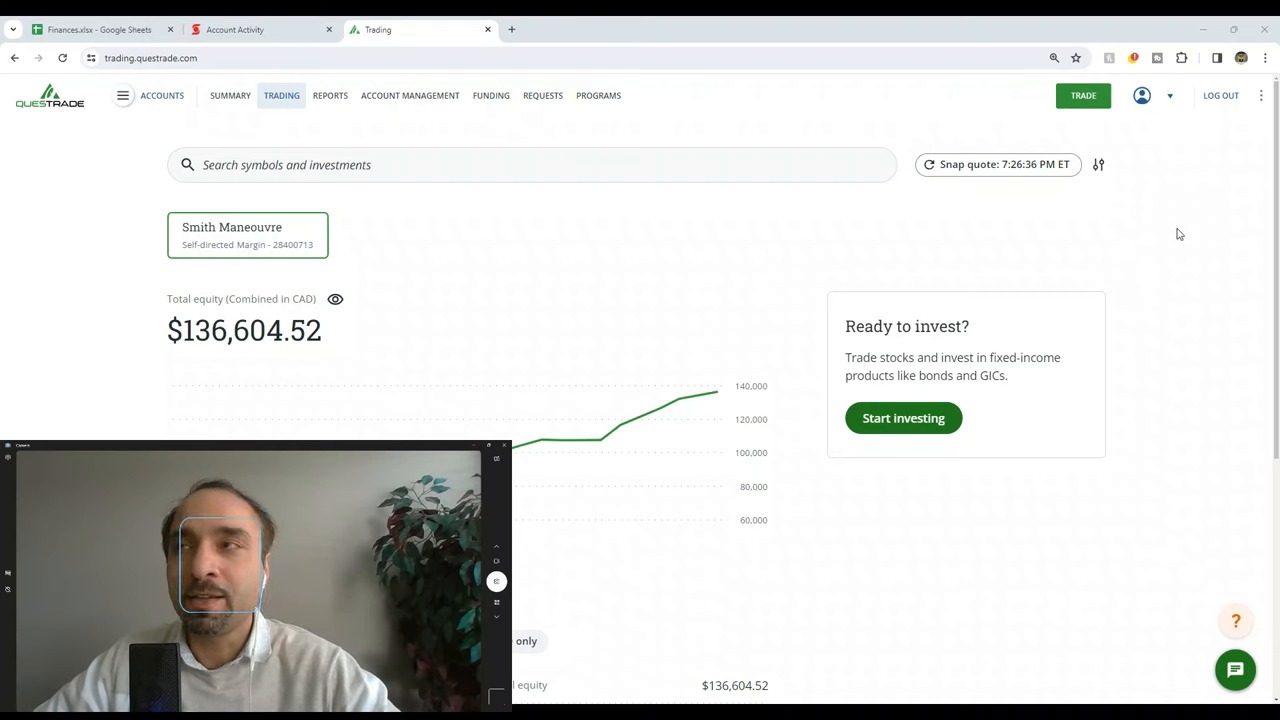
# Switch to the ScotiaLine of Credit activity page showing the $312.11 payment credit
pyautogui.click(262, 30)
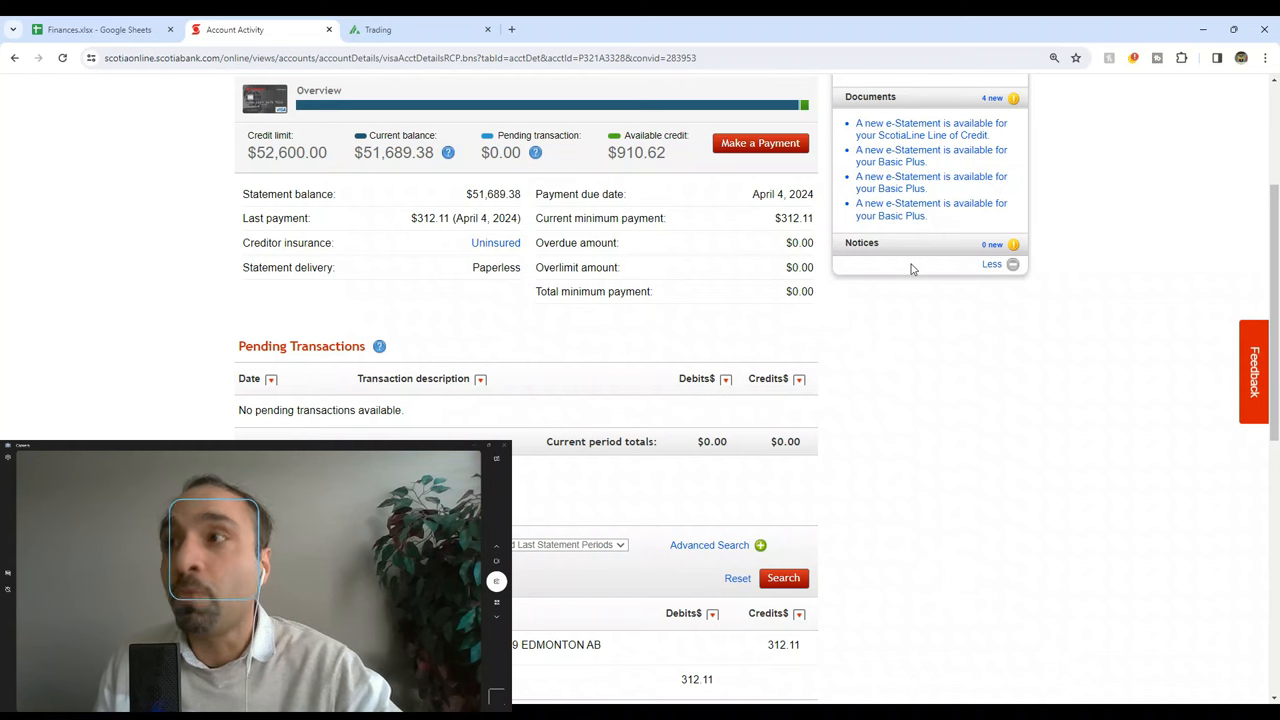
pyautogui.moveTo(684, 130)
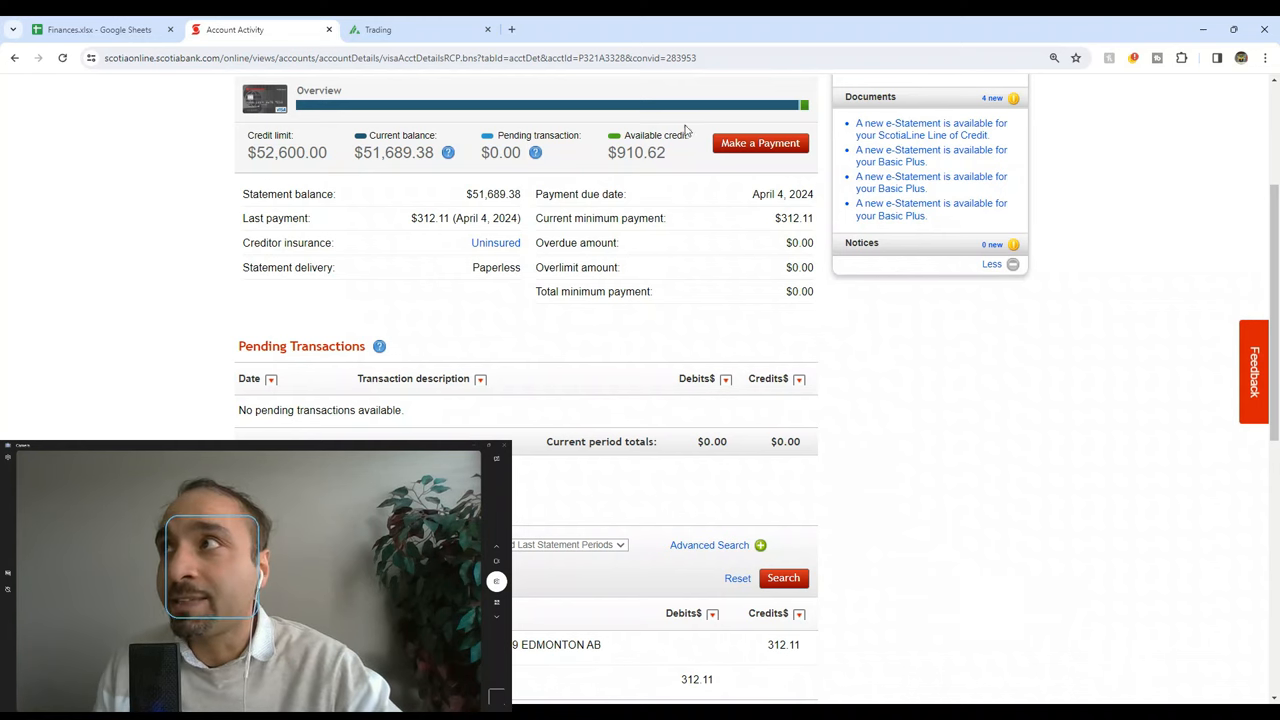
# Review the Smith Manoeuvre account's P&L, $136,604.52 total equity, $25.23 cash and holding
pyautogui.click(420, 30)
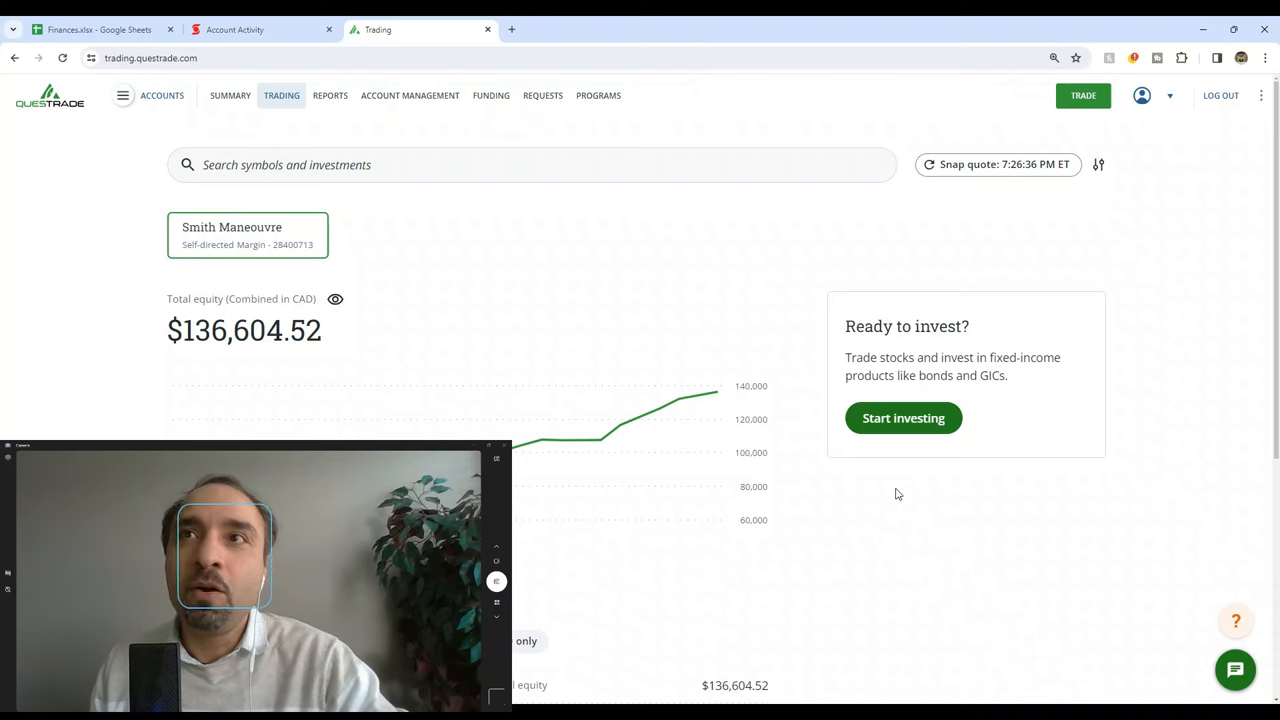
pyautogui.scroll(-3)
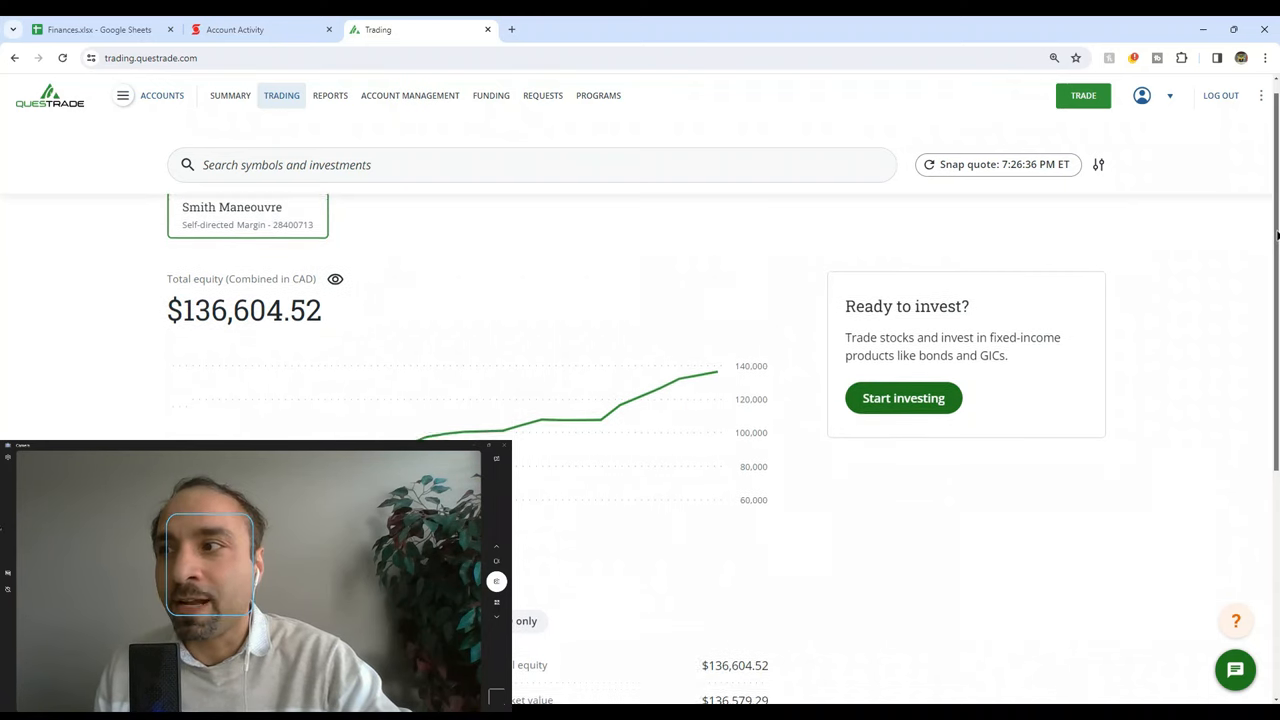
pyautogui.scroll(-3)
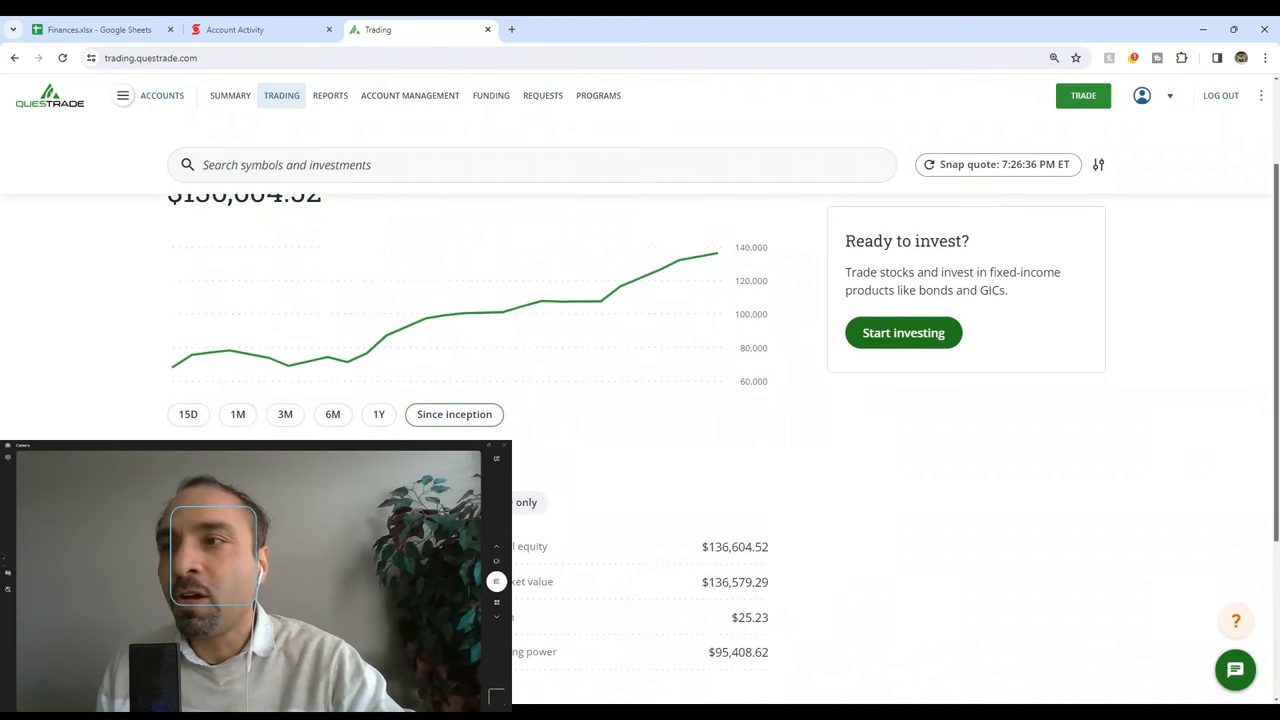
pyautogui.scroll(-3)
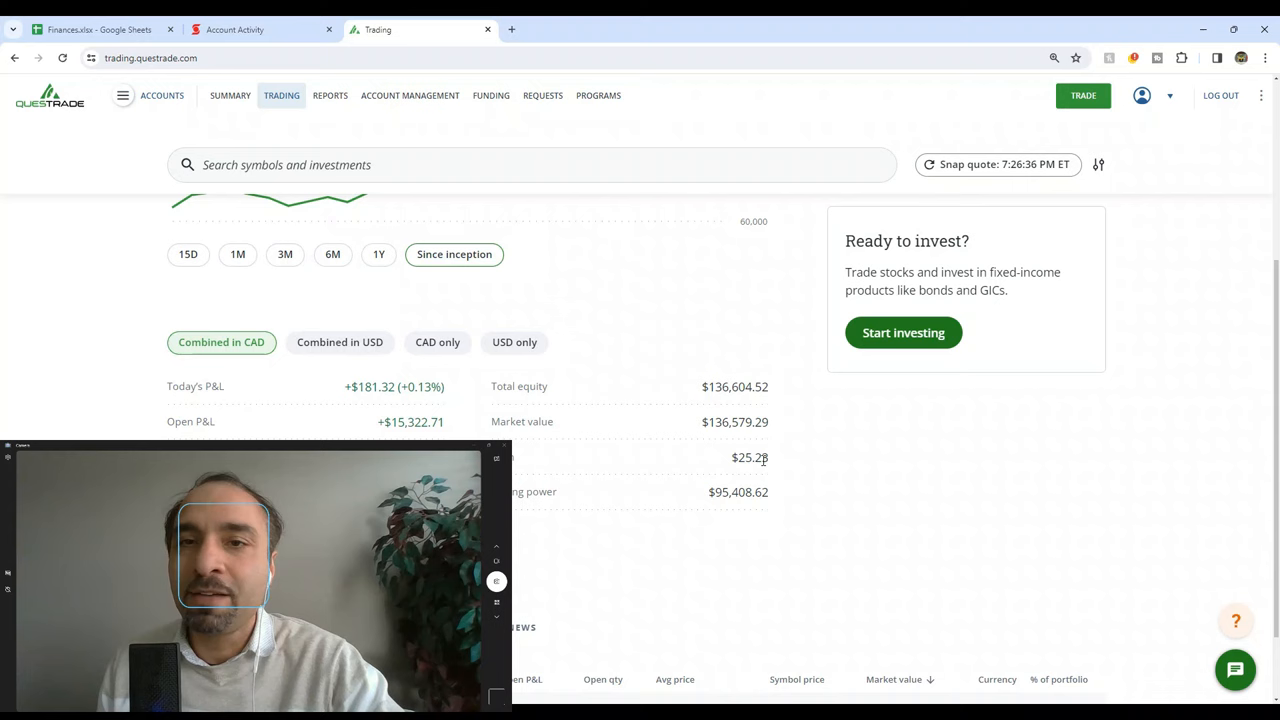
pyautogui.moveTo(1260, 256)
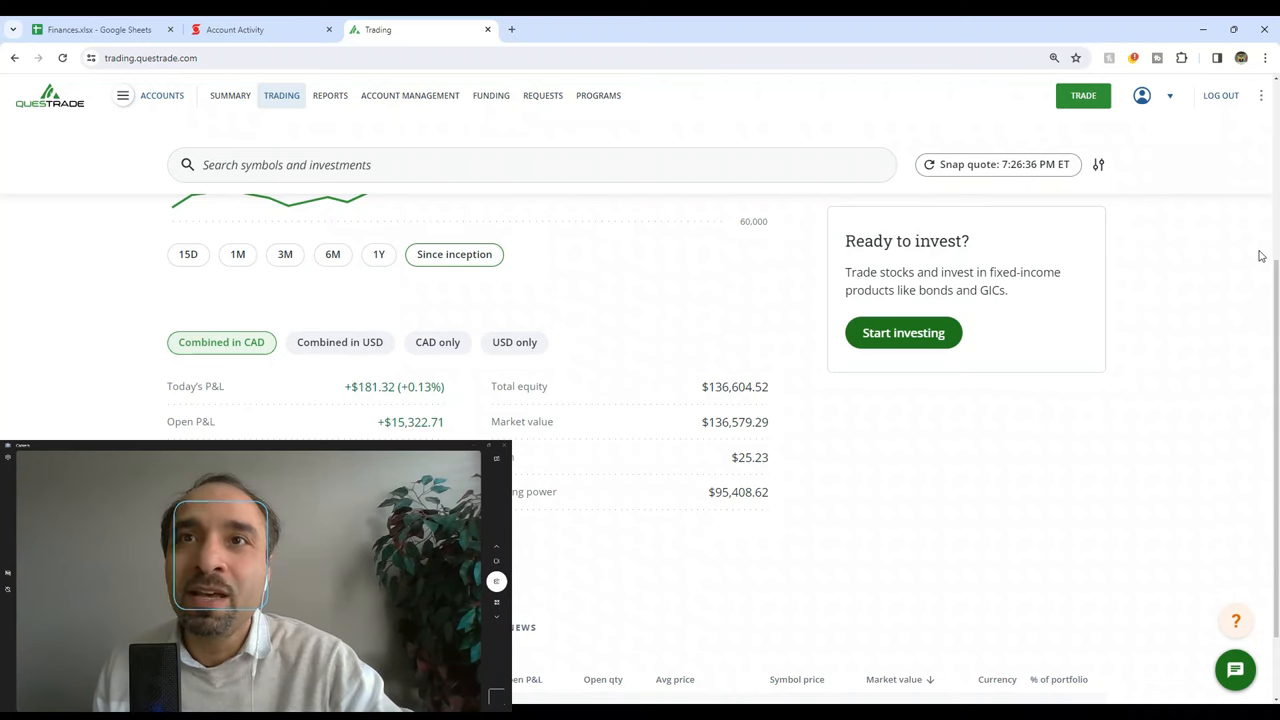
pyautogui.scroll(-3)
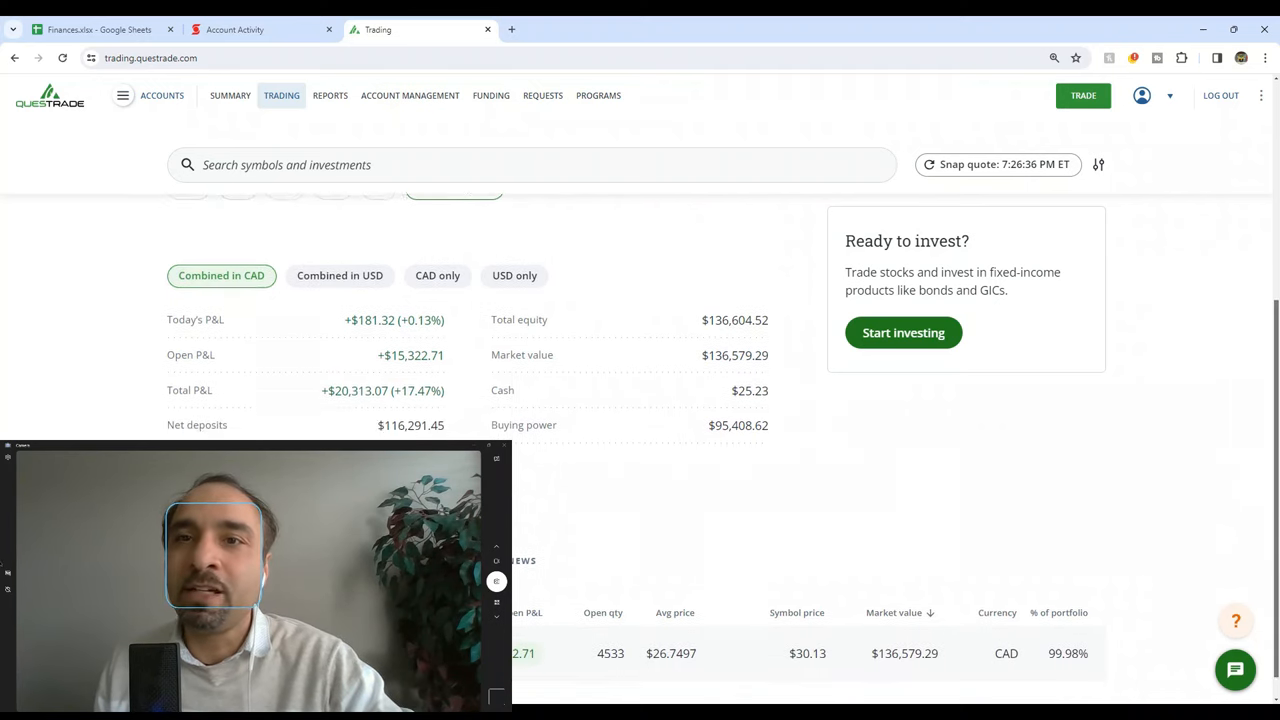
pyautogui.scroll(-3)
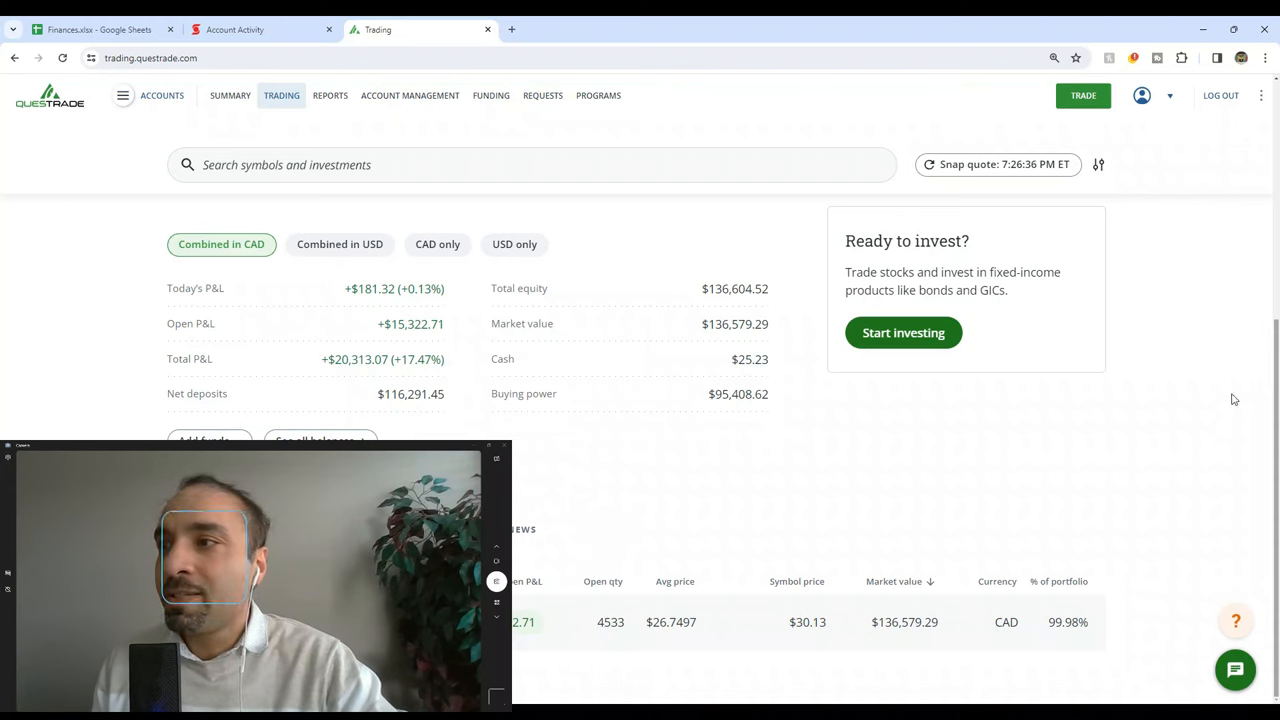
pyautogui.moveTo(788, 462)
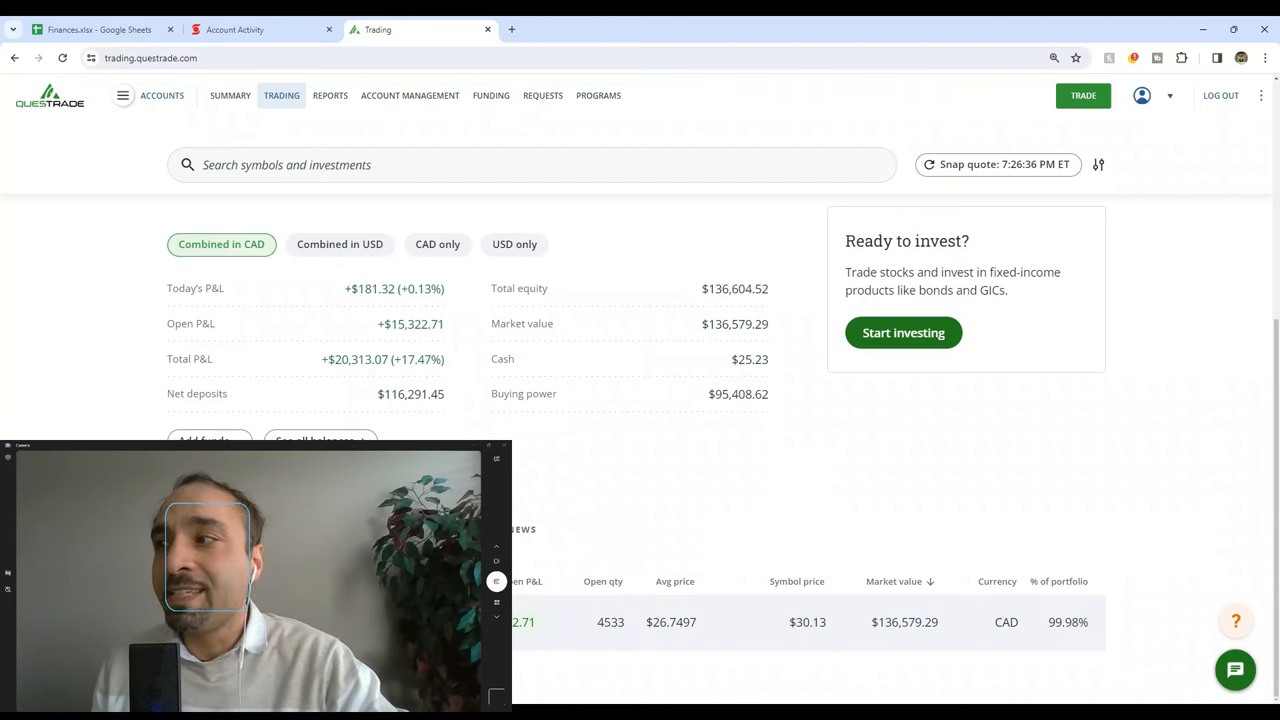
# Bring up the XEQT.TO quote at $30.13 and review its key statistics
pyautogui.click(524, 622)
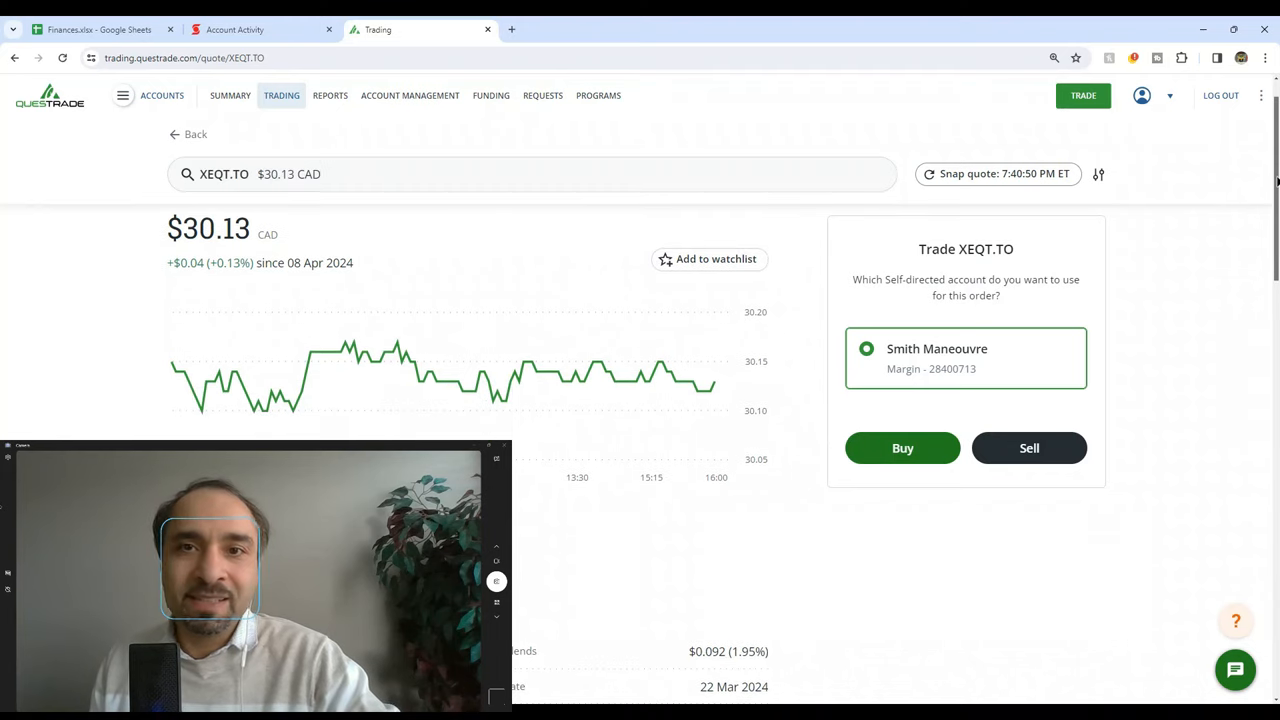
pyautogui.scroll(-3)
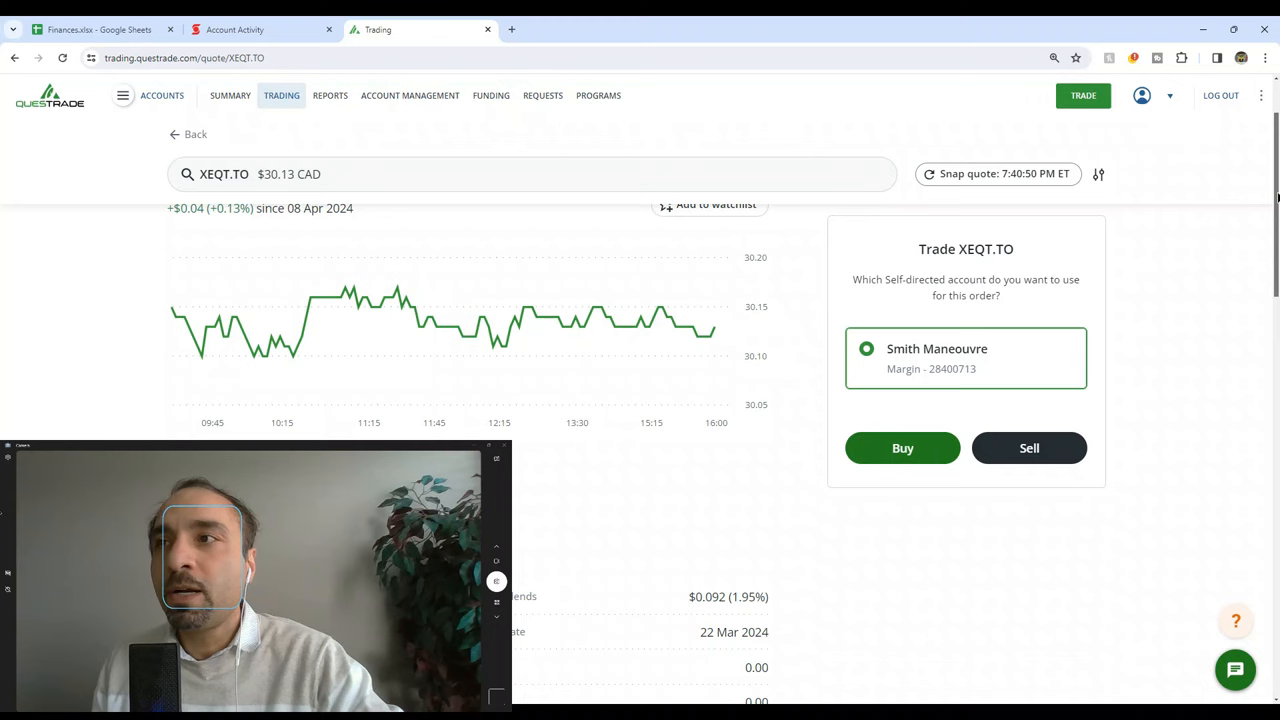
pyautogui.scroll(-3)
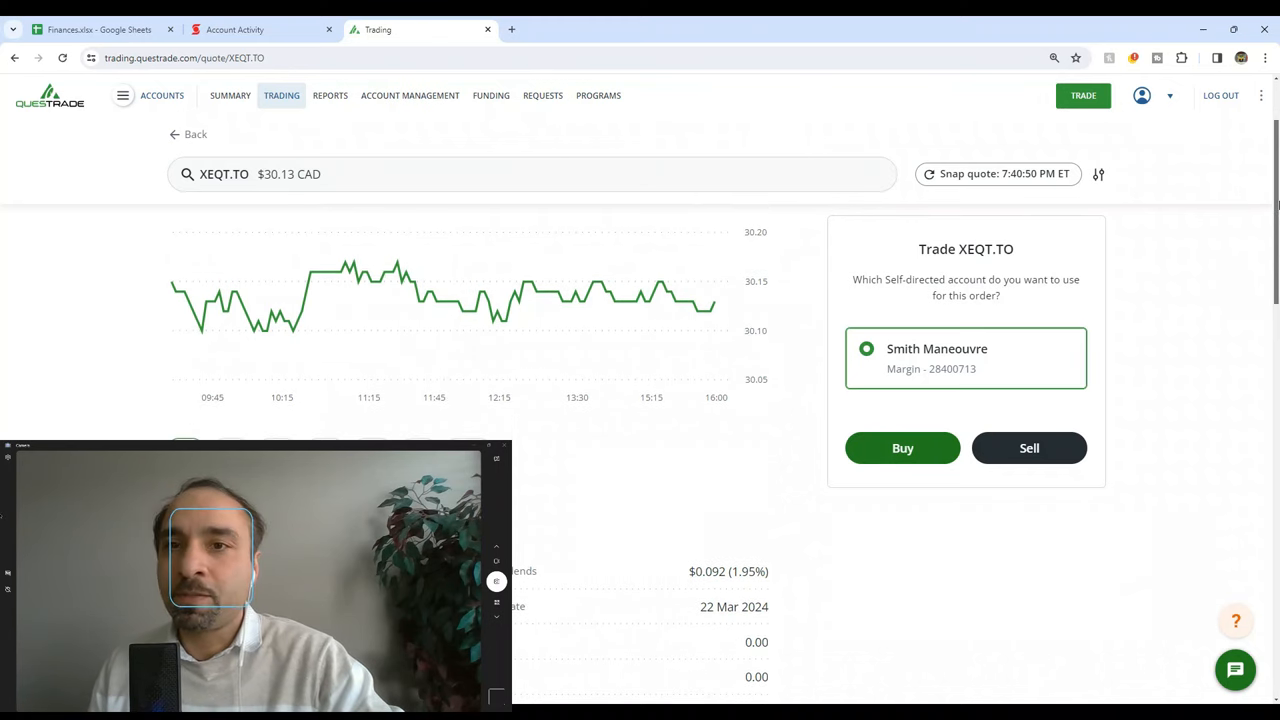
pyautogui.scroll(-3)
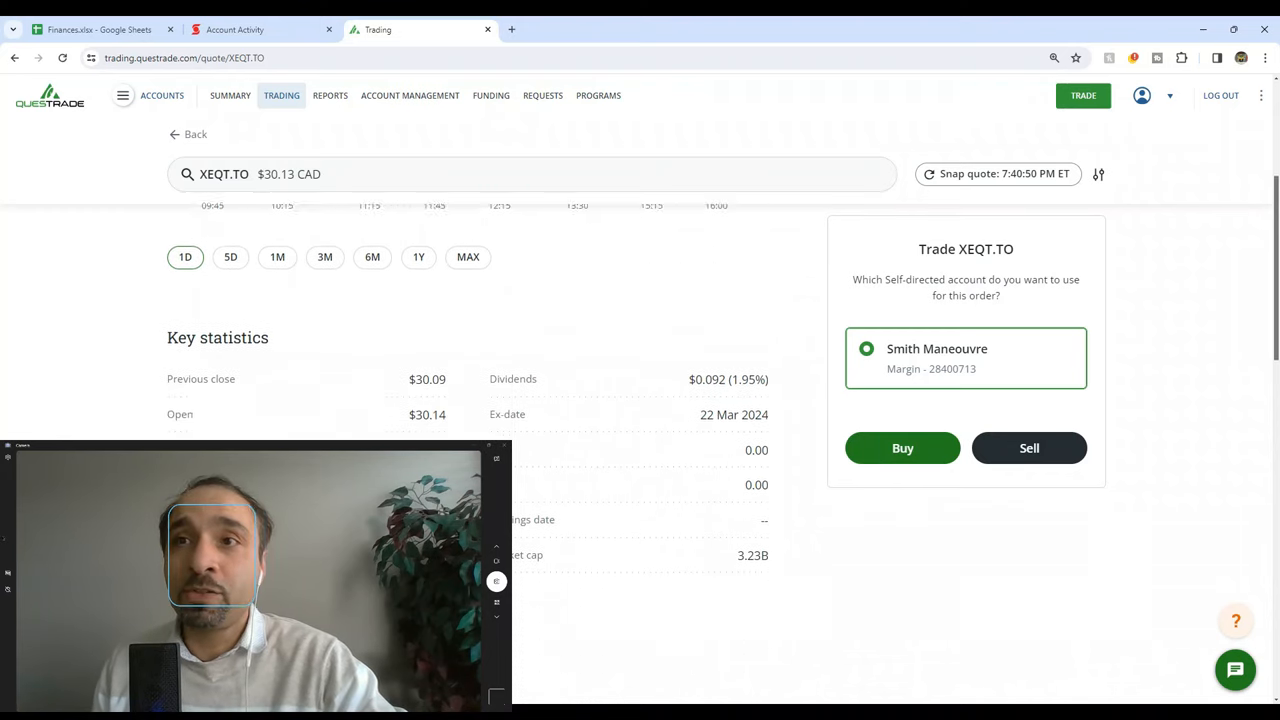
pyautogui.scroll(-3)
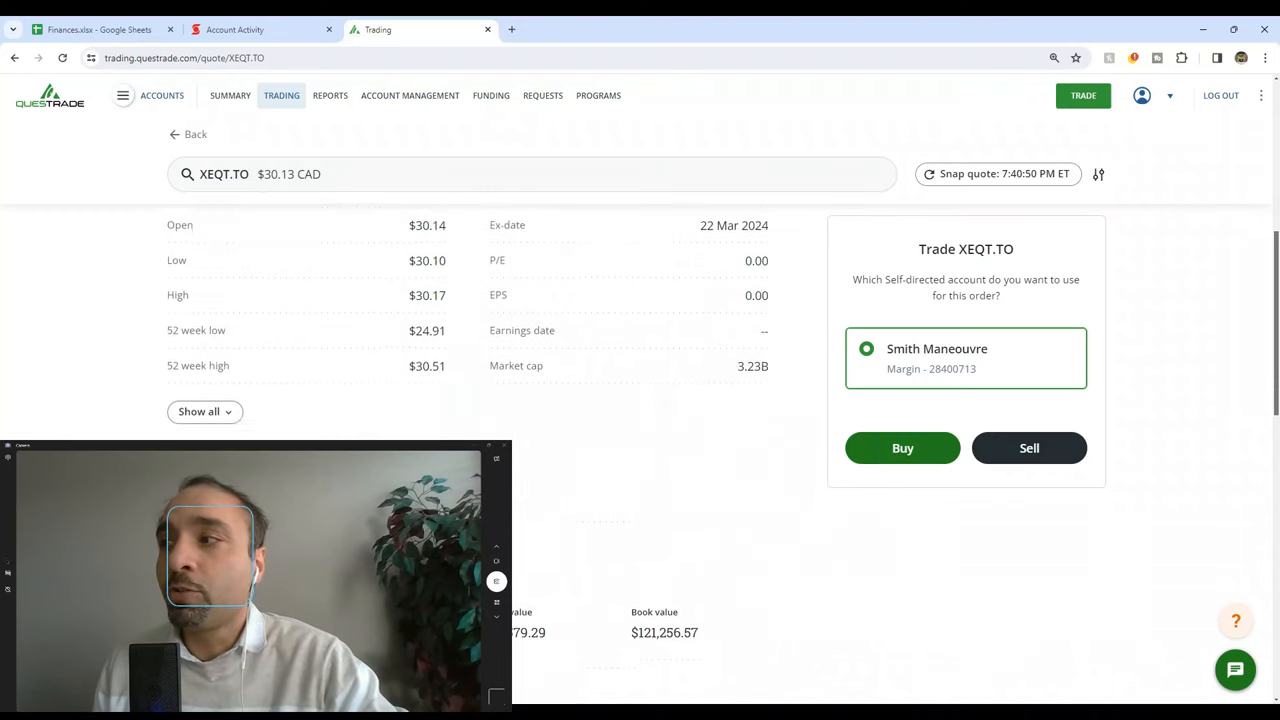
# Review the 4,533-share XEQT.TO position with $15,322.71 open P&L
pyautogui.scroll(-3)
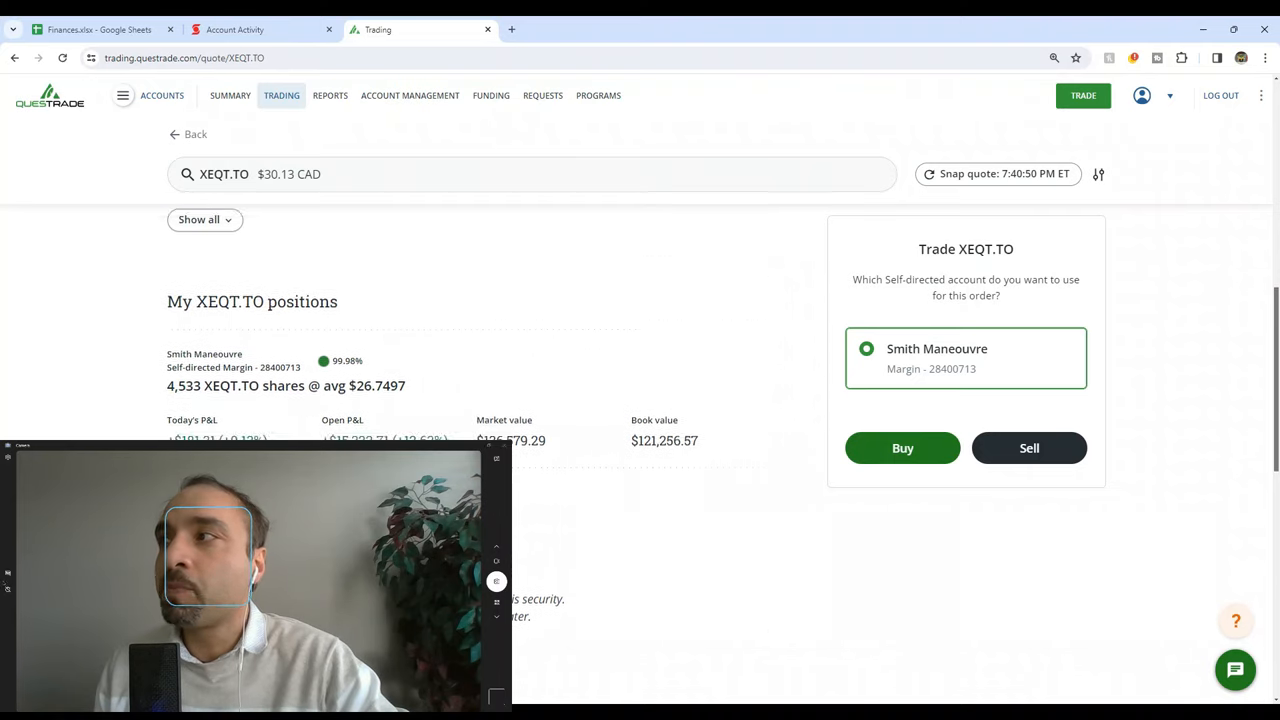
pyautogui.scroll(-3)
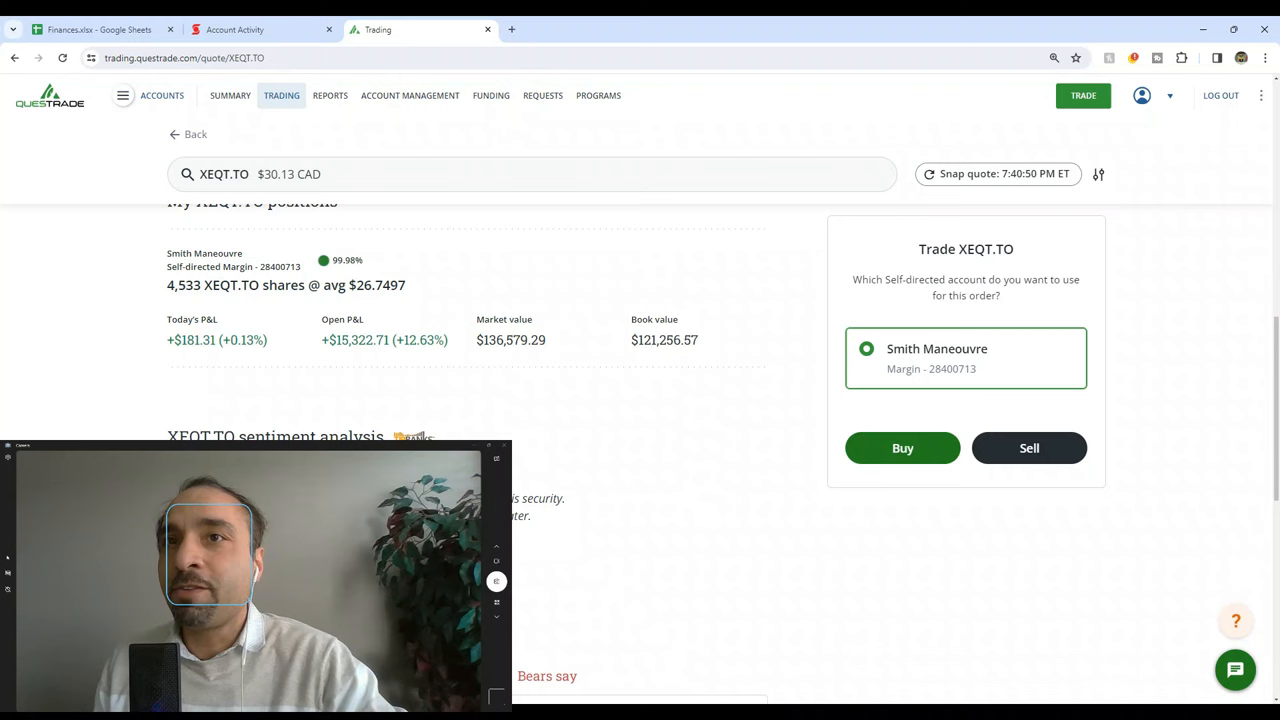
pyautogui.scroll(-3)
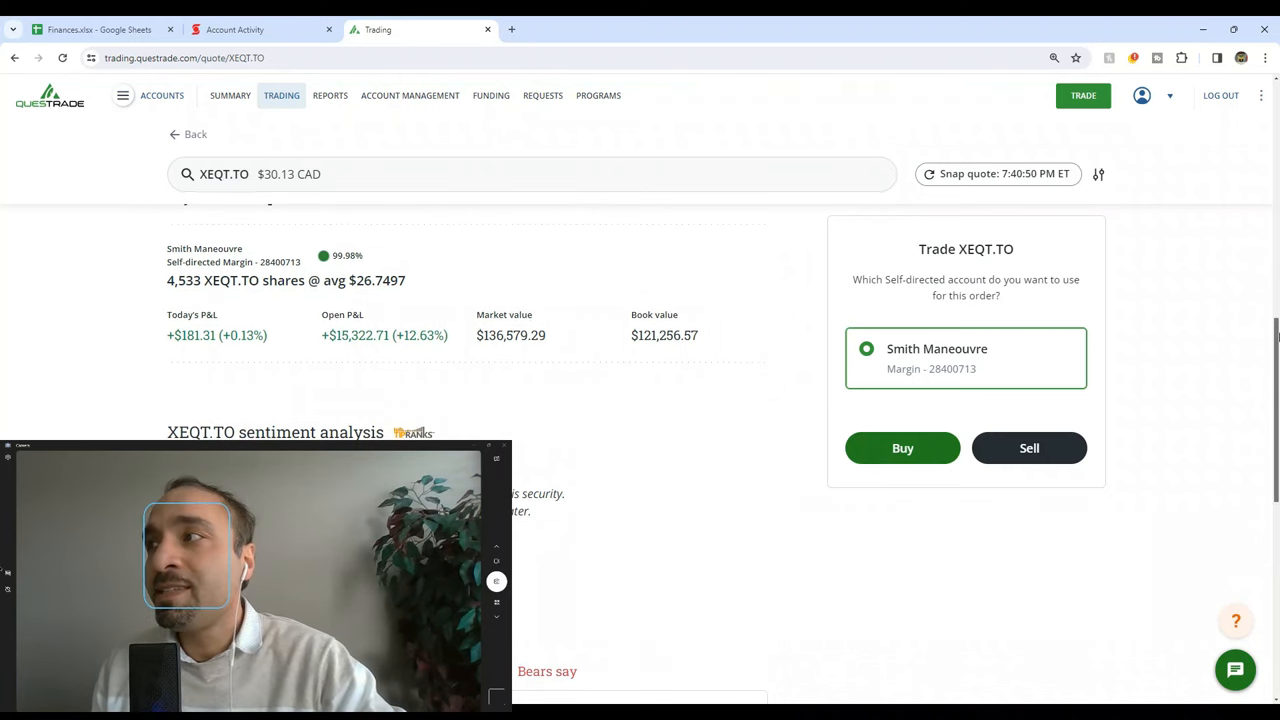
pyautogui.scroll(-3)
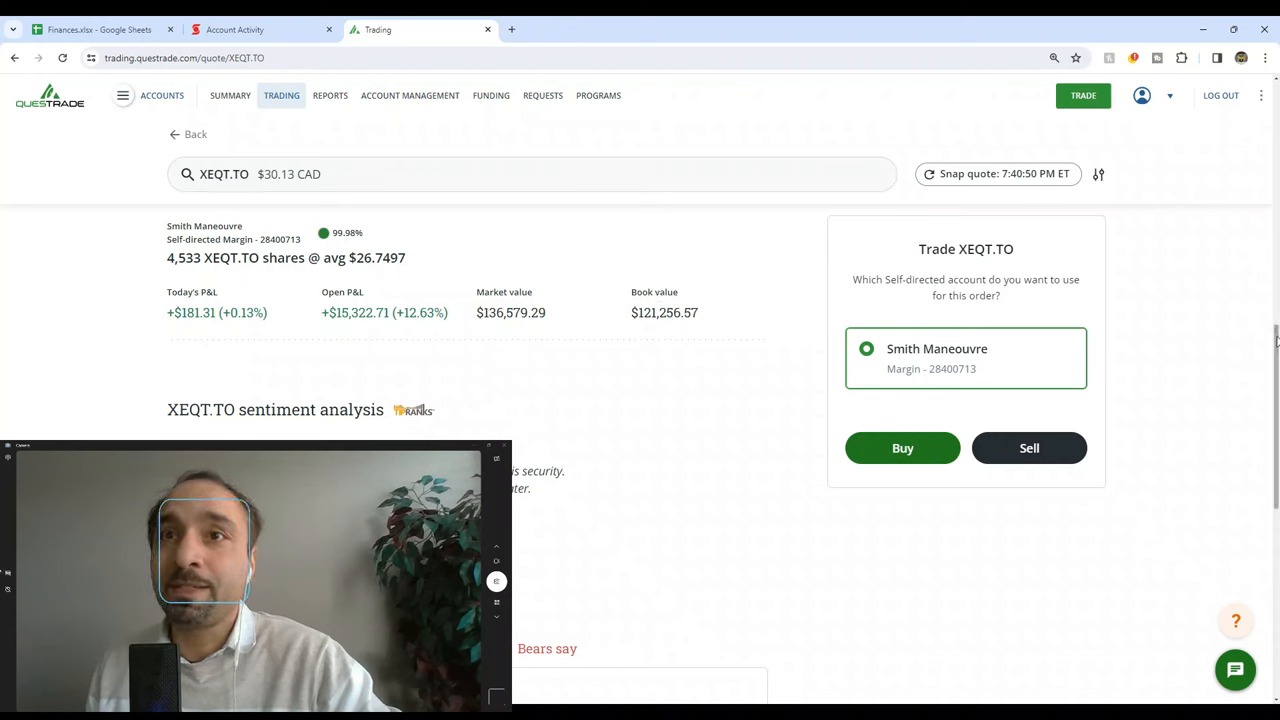
pyautogui.scroll(-3)
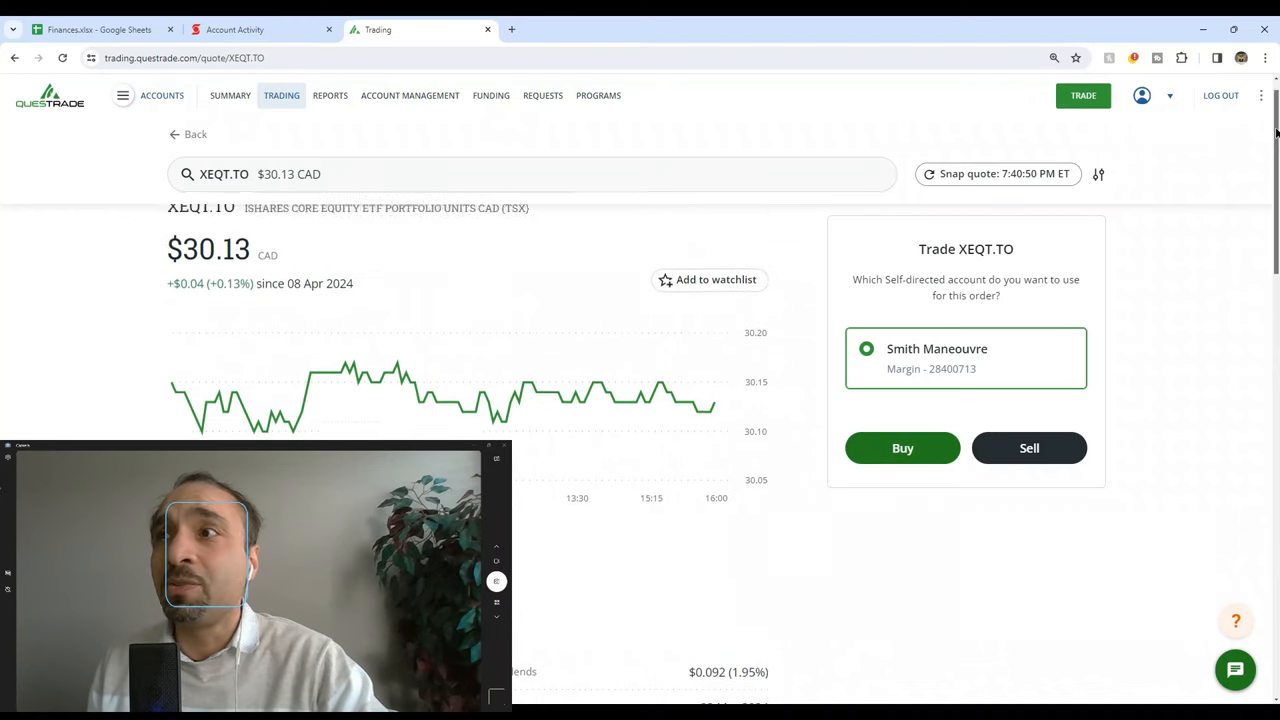
pyautogui.click(532, 174)
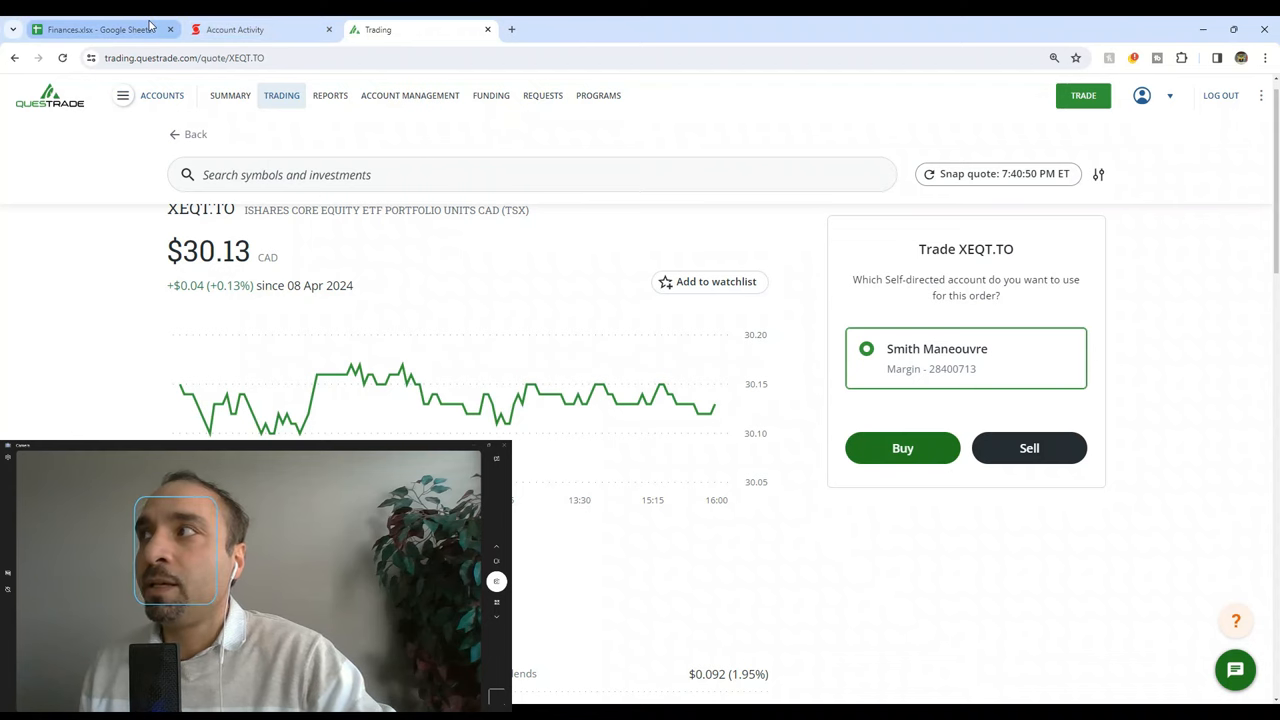
# Show the HELOC interest sheet with CA$688.69 for 2022 and CA$2,804.18 for 2023
pyautogui.click(96, 30)
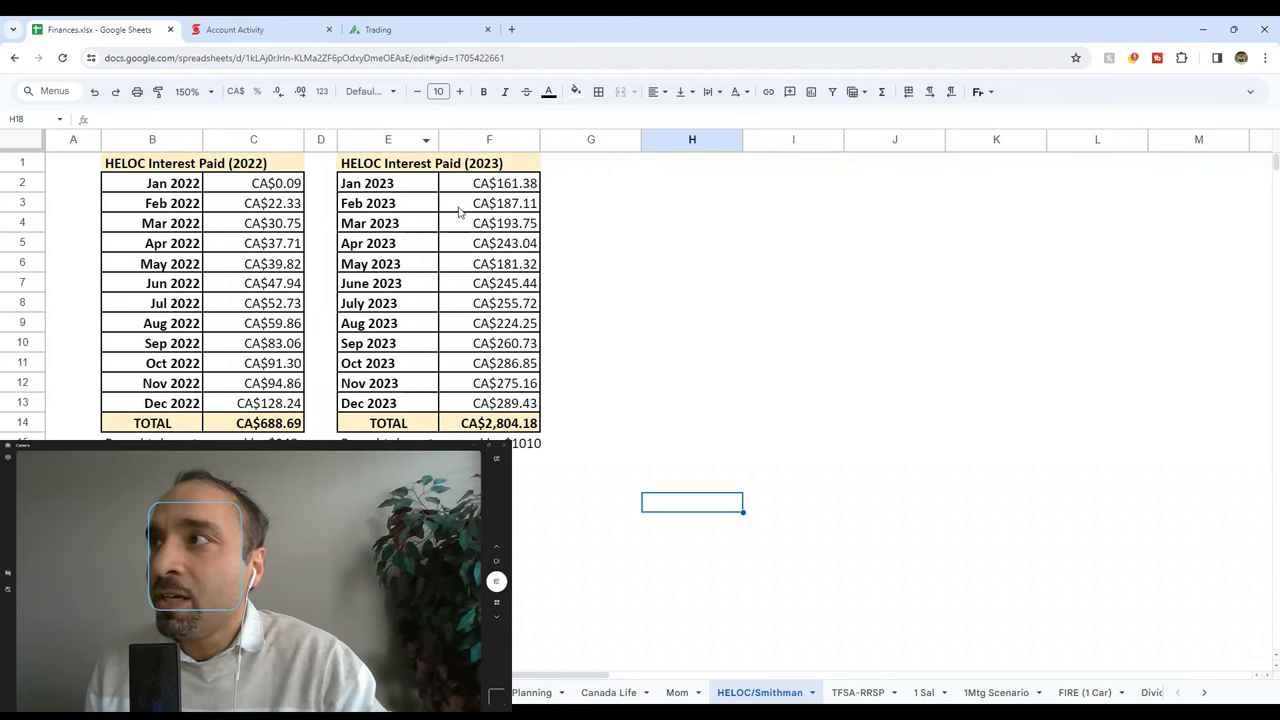
pyautogui.moveTo(498, 436)
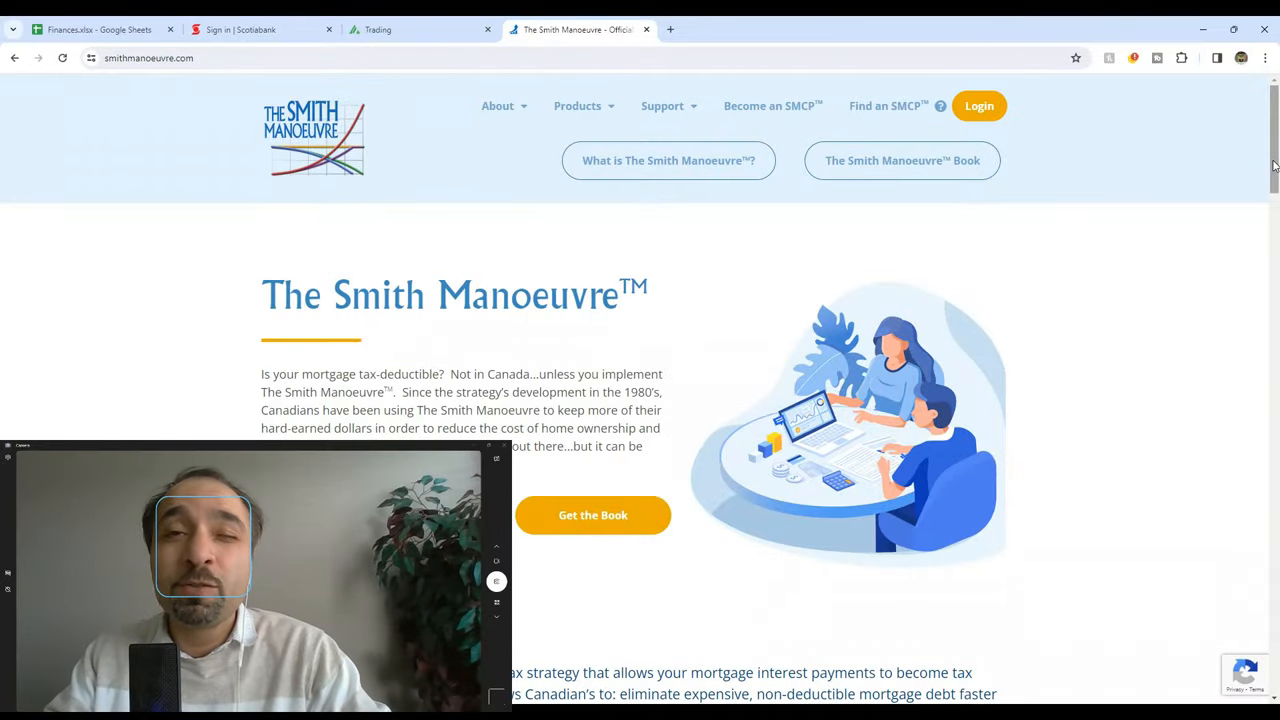
# Scroll through the smithmanoeuvre.com homepage introducing the mortgage tax-deductibility strategy
pyautogui.scroll(-3)
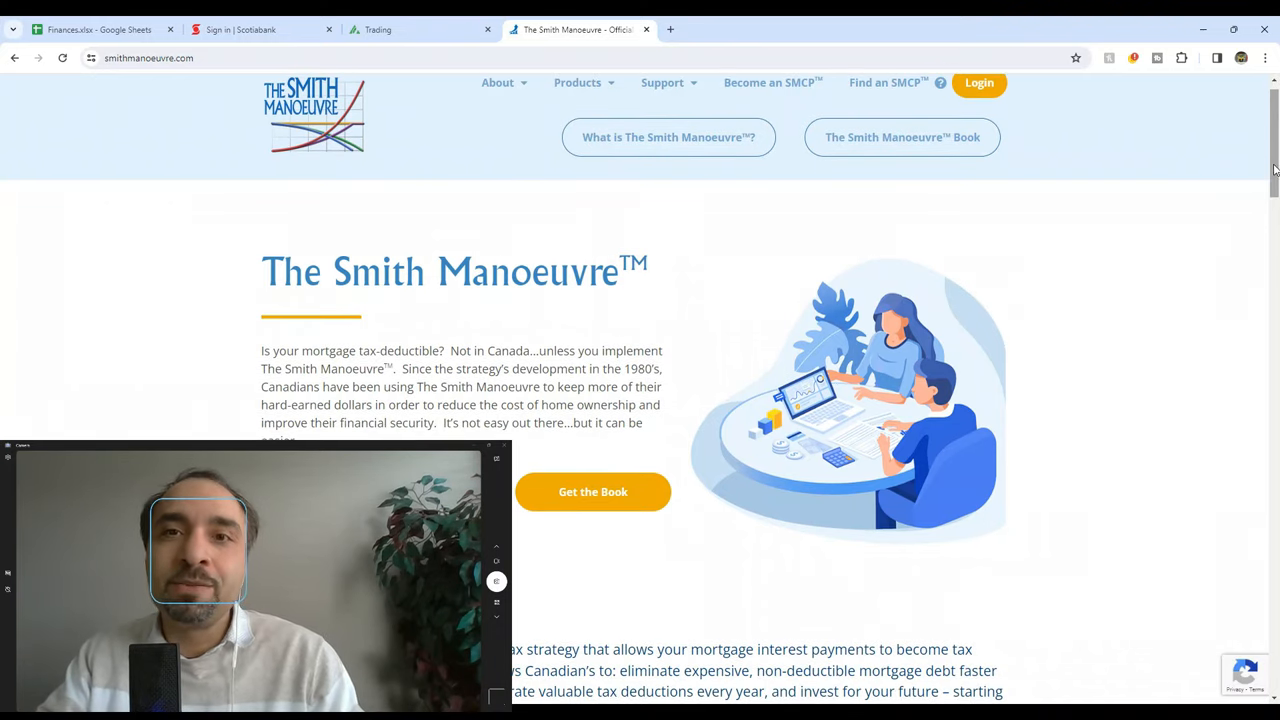
pyautogui.scroll(-3)
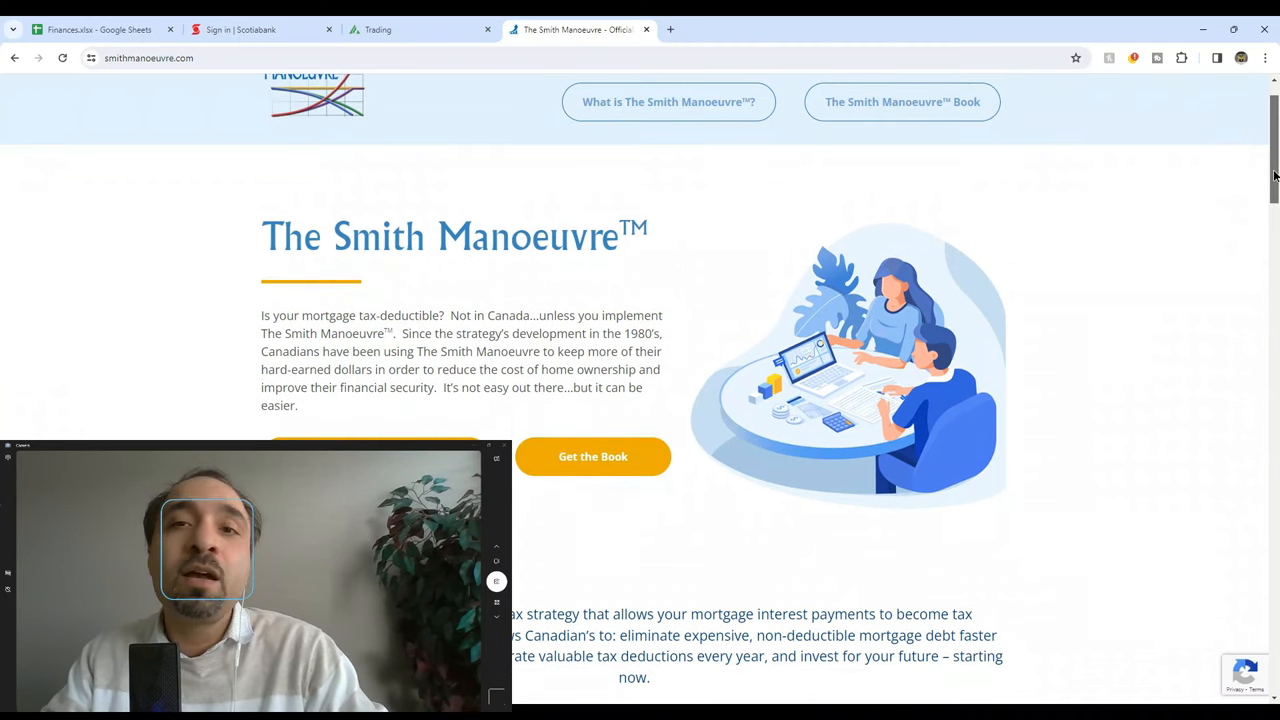
pyautogui.scroll(-3)
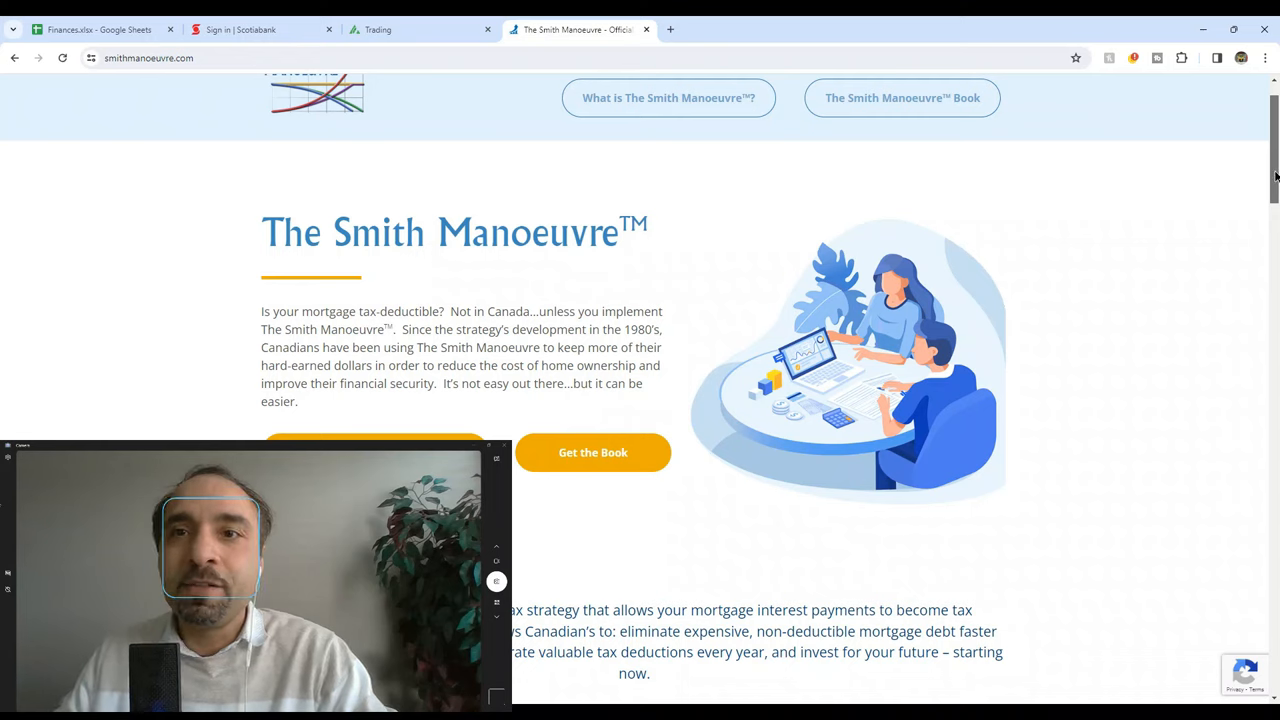
pyautogui.scroll(-3)
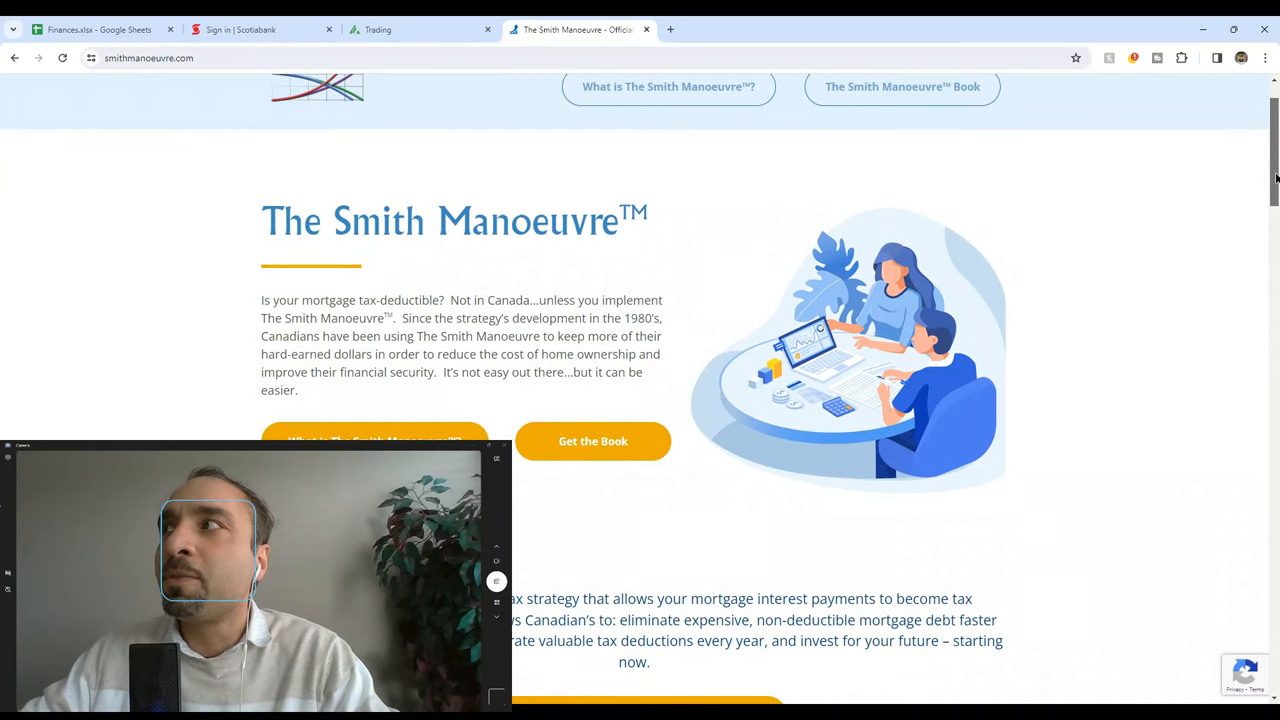
pyautogui.scroll(-3)
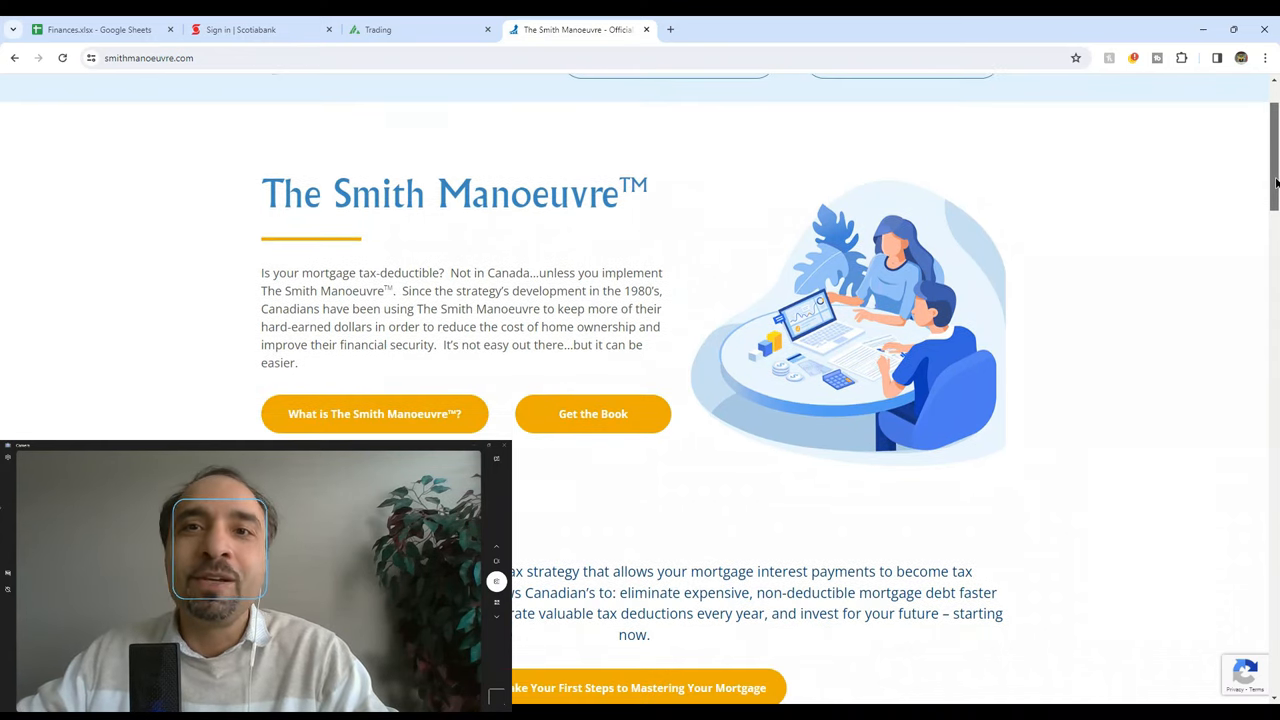